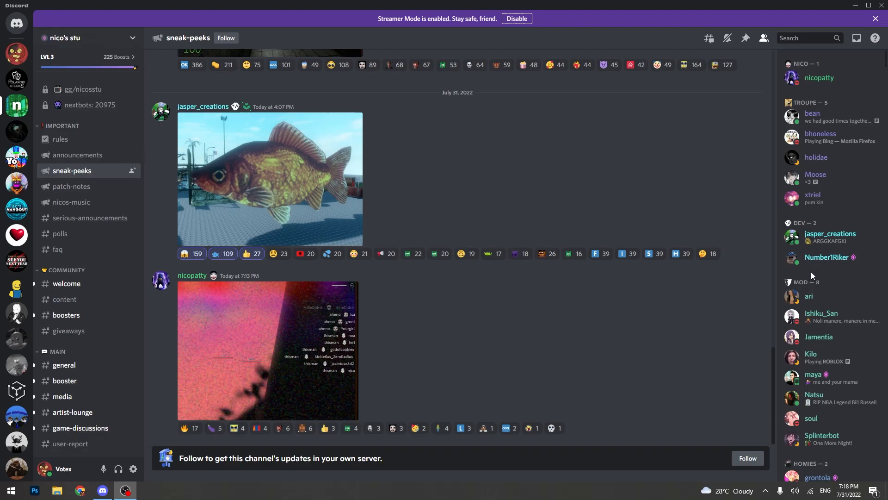
mouse_move(439, 250)
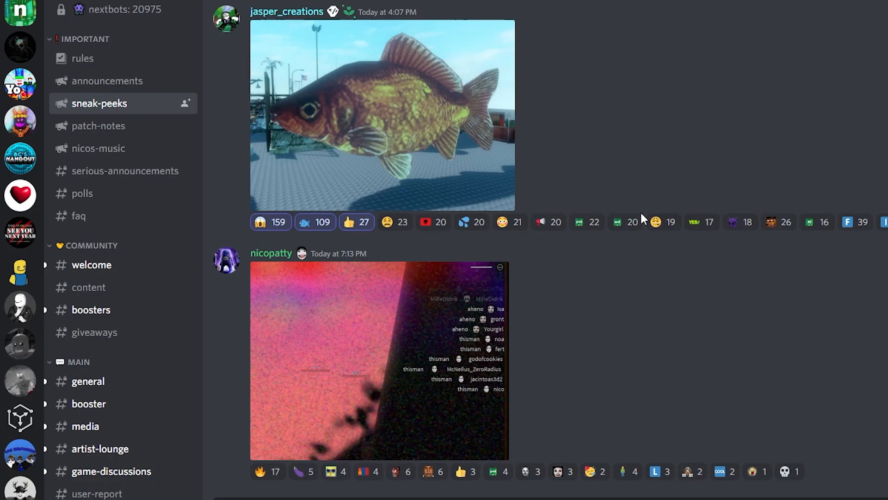
Enlarge the kill feed screenshot in sneak-peeks to show its player kill-feed names.
click(382, 115)
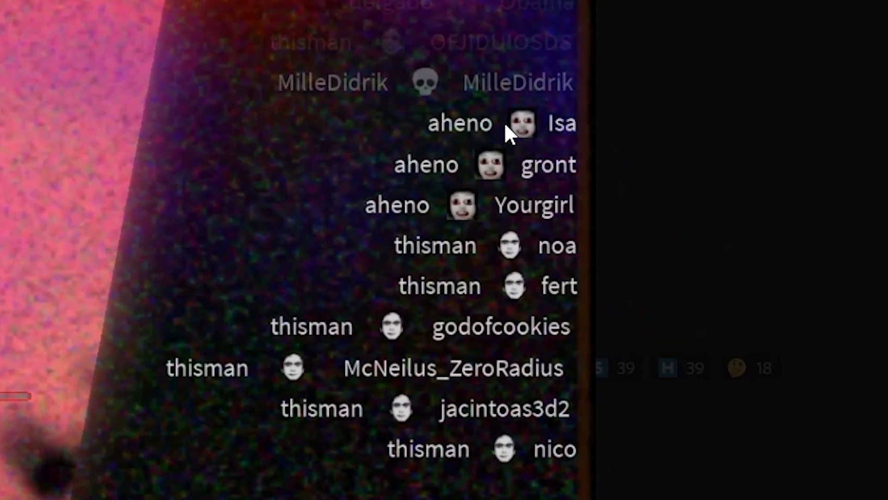
mouse_move(489, 190)
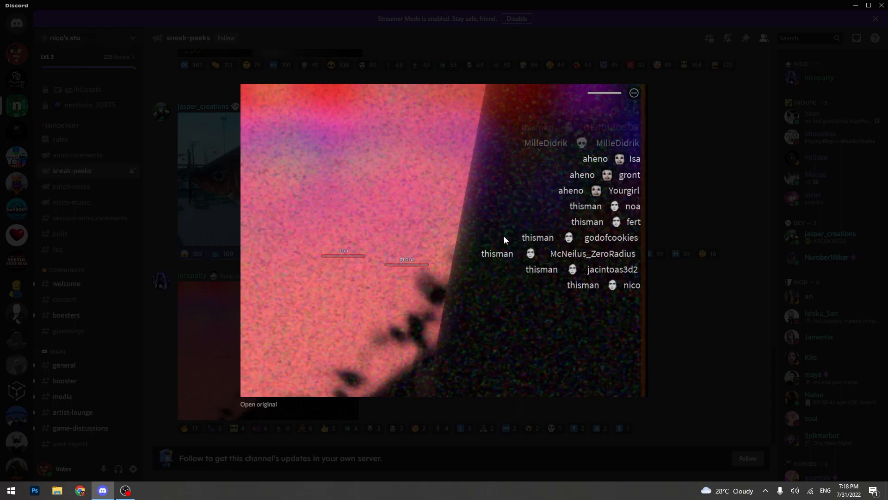
mouse_move(690, 293)
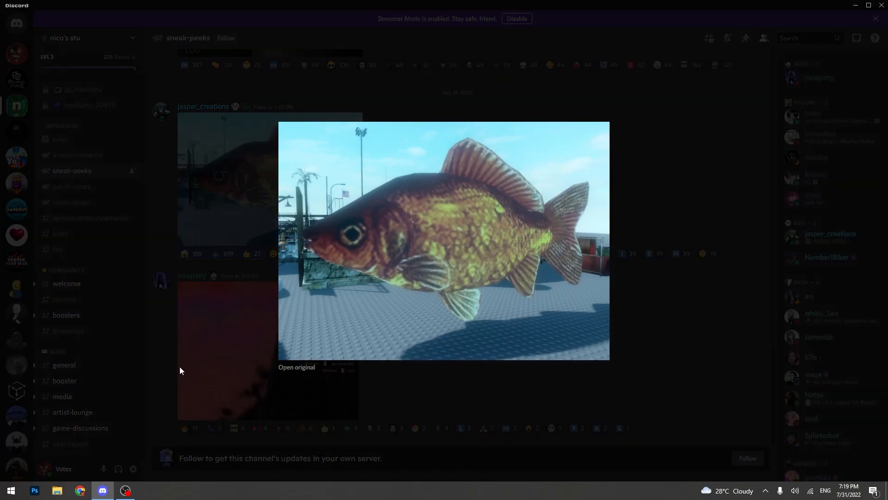
mouse_move(401, 96)
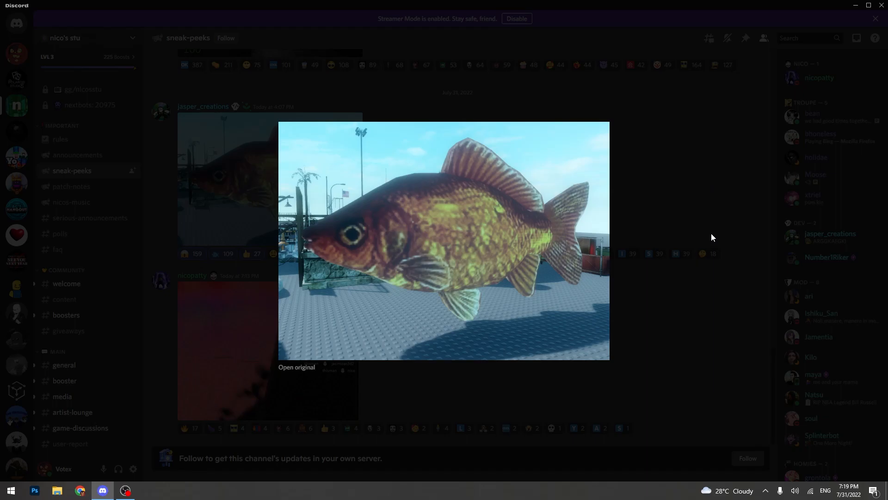
mouse_move(724, 227)
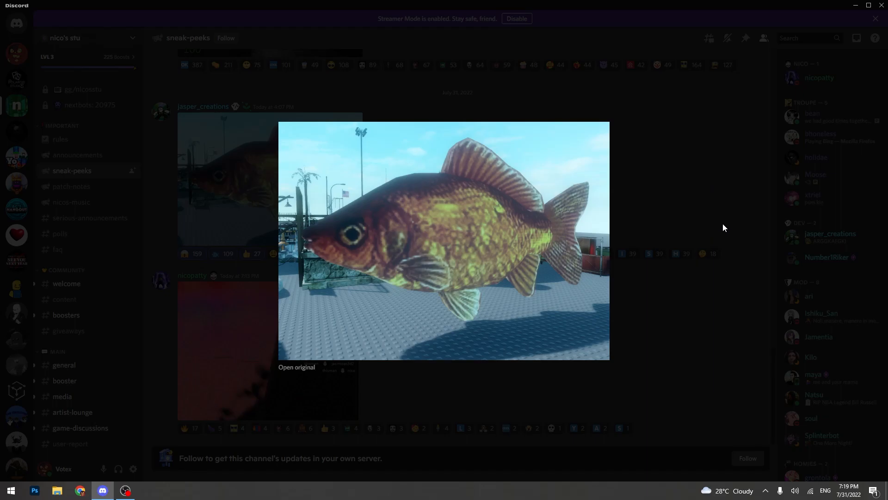